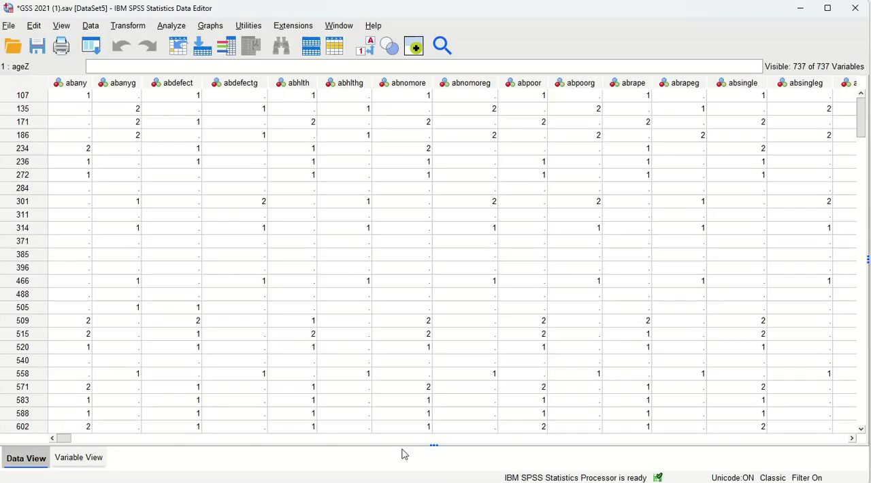
{"action": "mouse_move", "coordinate": [180, 160]}
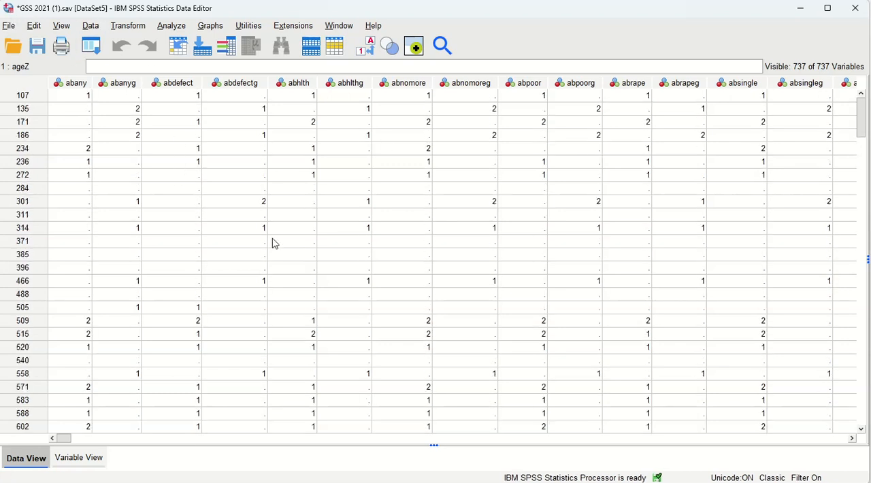
{"action": "mouse_move", "coordinate": [558, 381]}
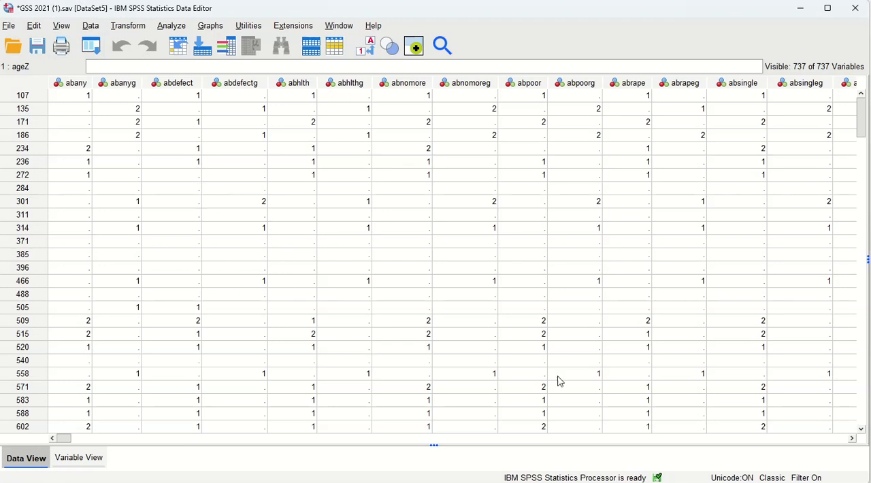
{"action": "mouse_move", "coordinate": [182, 32]}
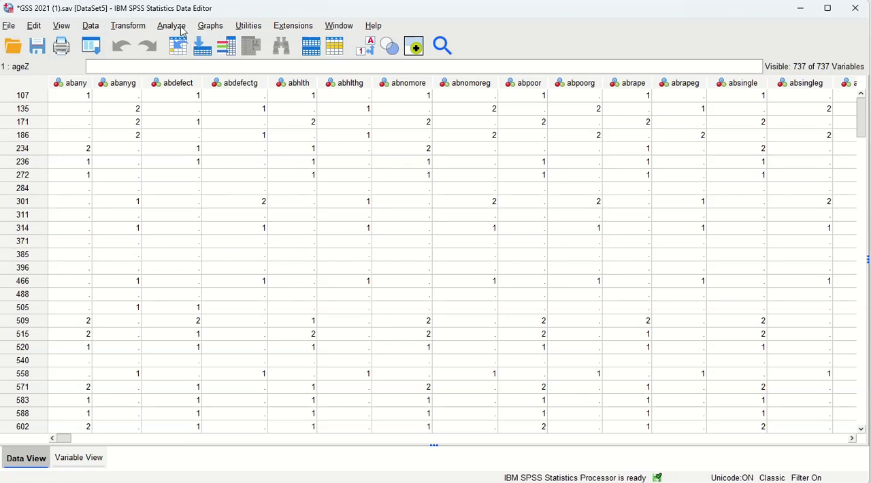
- Open the Analyze menu to browse the Compare Means t-test procedures
{"action": "left_click", "coordinate": [171, 26]}
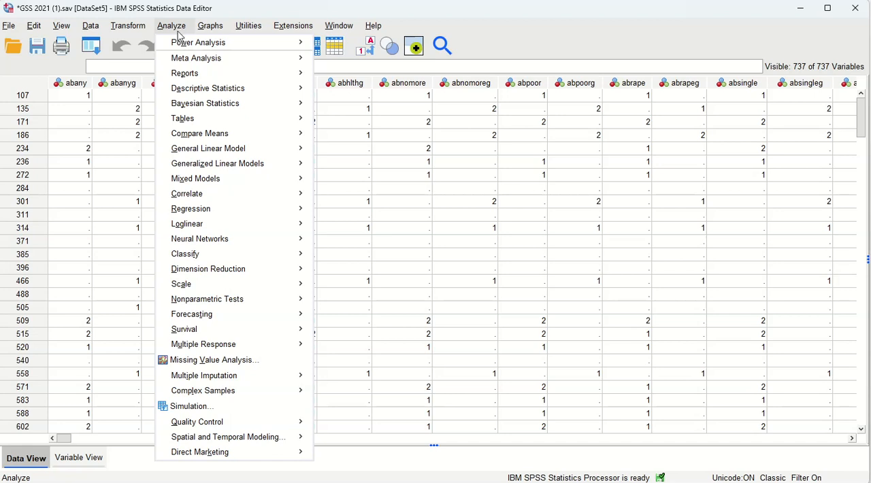
{"action": "mouse_move", "coordinate": [200, 133]}
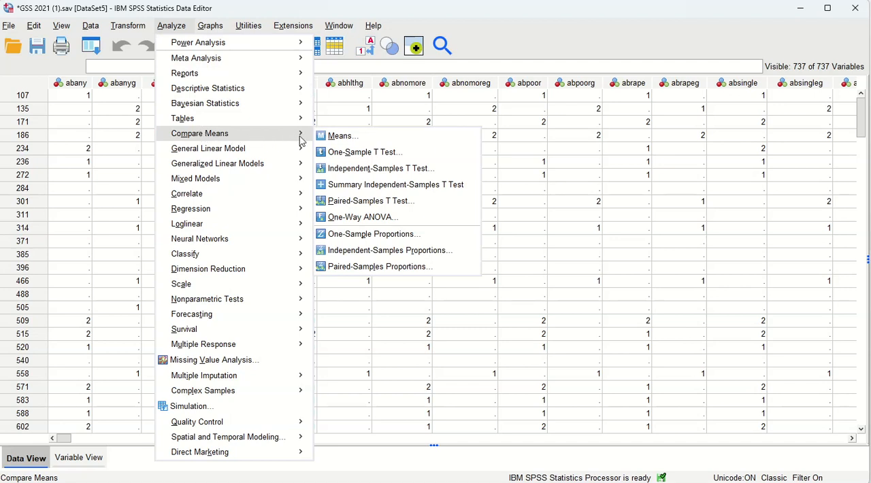
{"action": "mouse_move", "coordinate": [395, 185]}
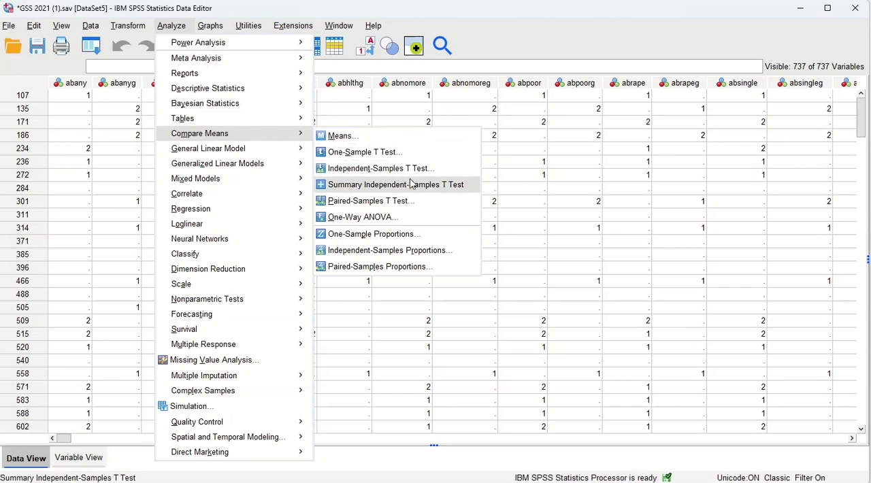
{"action": "mouse_move", "coordinate": [365, 152]}
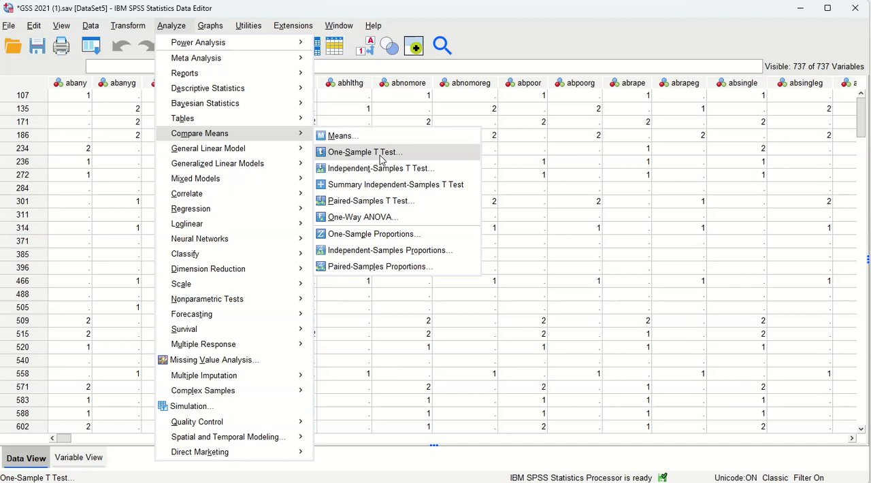
{"action": "mouse_move", "coordinate": [381, 168]}
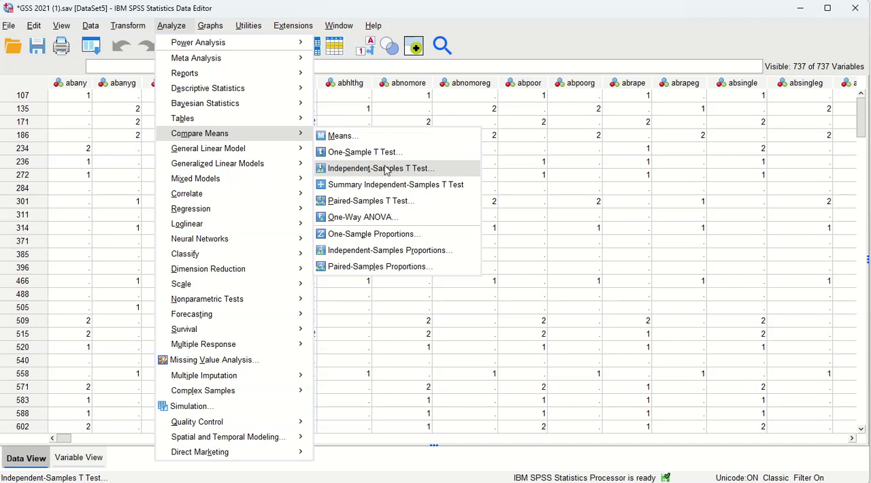
{"action": "mouse_move", "coordinate": [370, 200]}
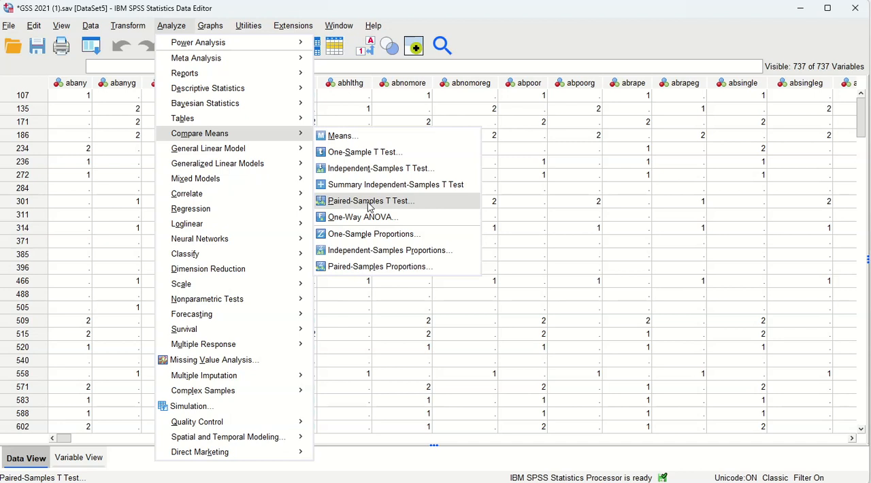
{"action": "mouse_move", "coordinate": [395, 184]}
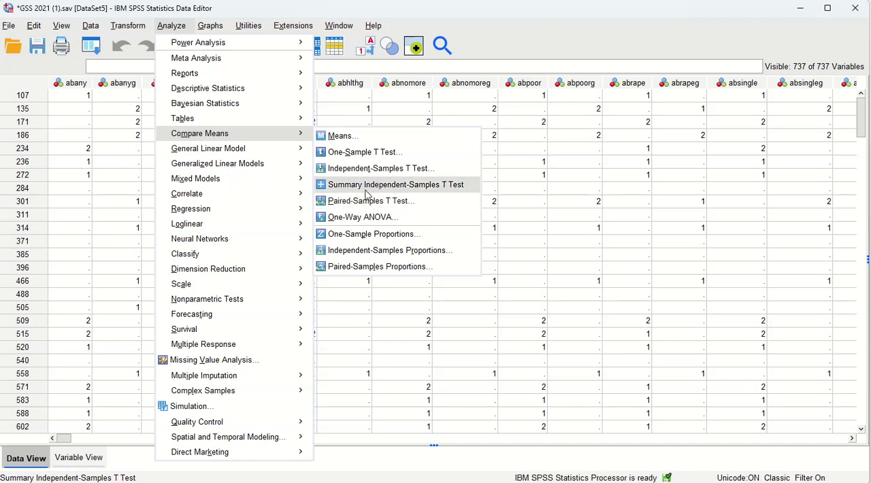
{"action": "mouse_move", "coordinate": [381, 169]}
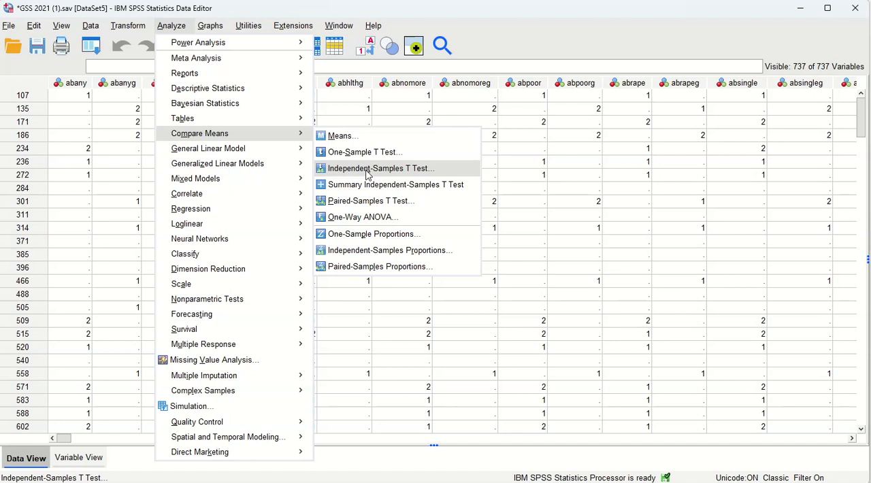
{"action": "mouse_move", "coordinate": [389, 174]}
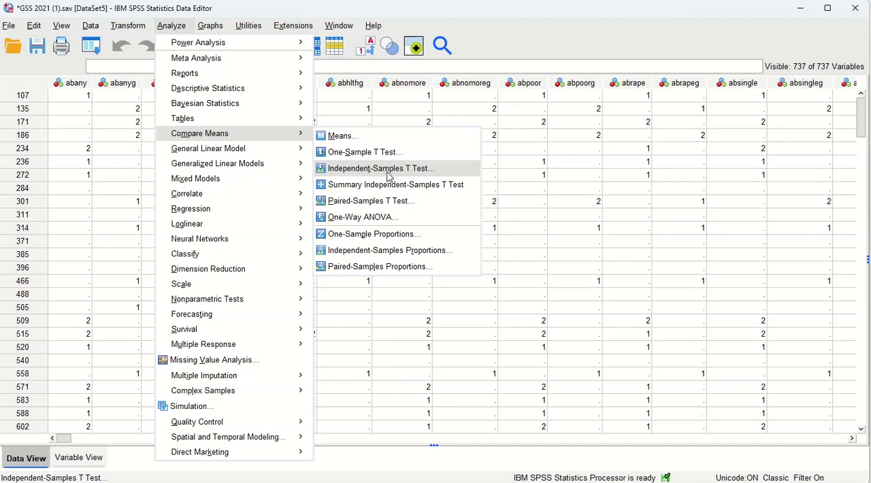
{"action": "mouse_move", "coordinate": [359, 234]}
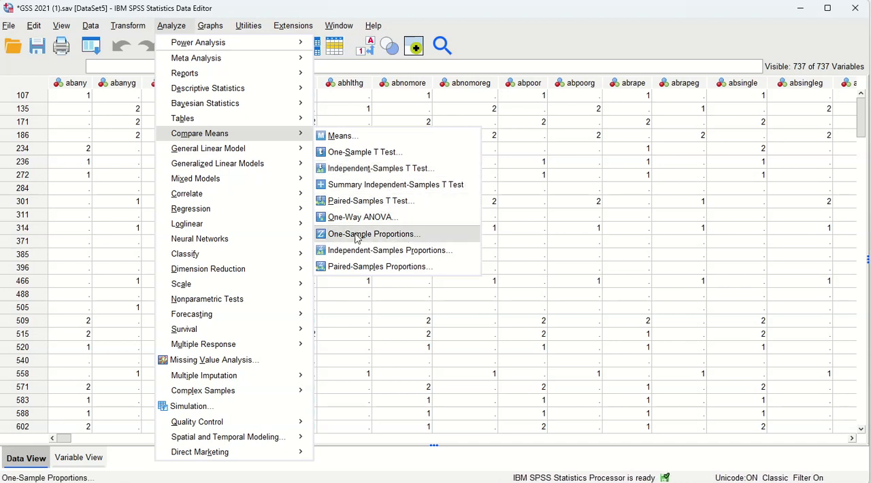
{"action": "mouse_move", "coordinate": [343, 237]}
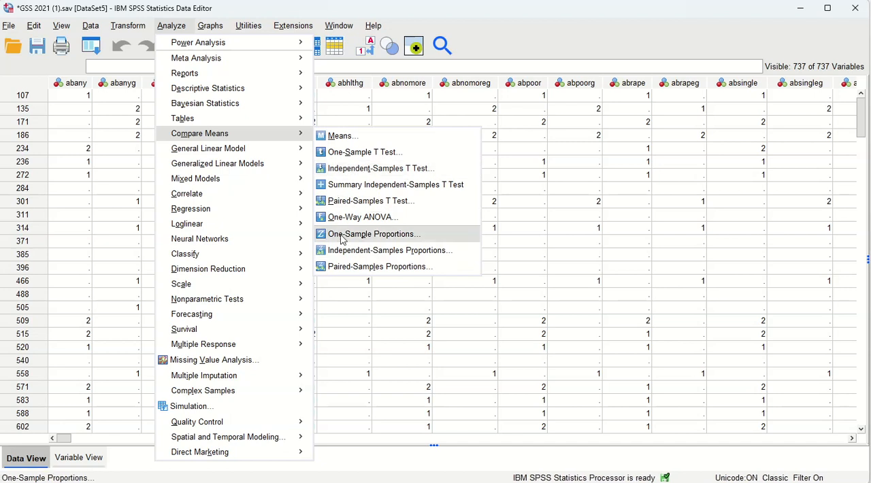
{"action": "mouse_move", "coordinate": [344, 237]}
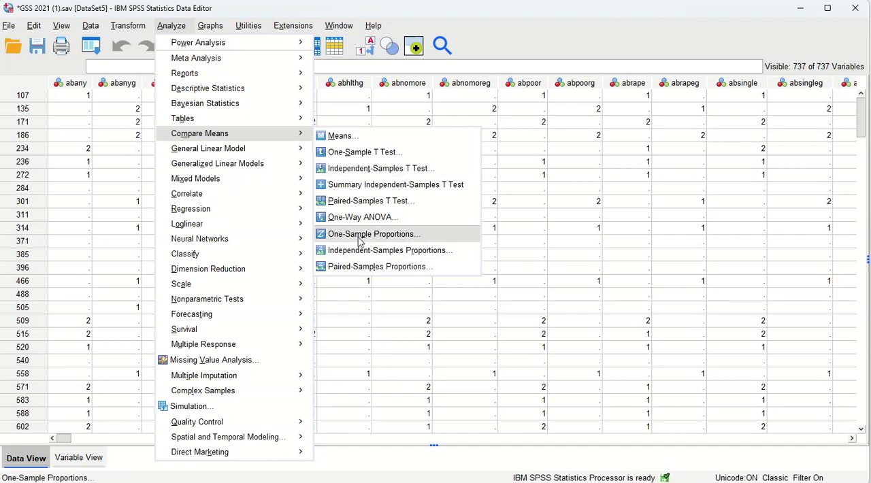
- Open the Independent-Samples T Test dialog and list variables by name
{"action": "left_click", "coordinate": [381, 168]}
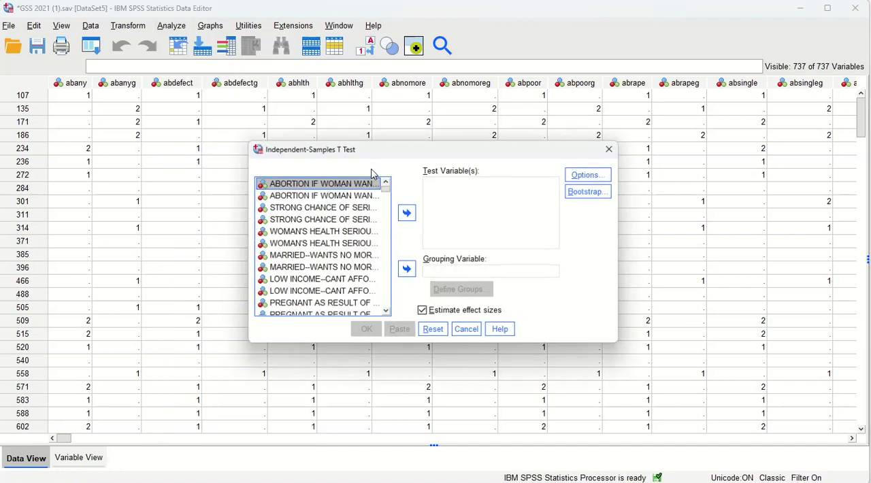
{"action": "right_click", "coordinate": [322, 207]}
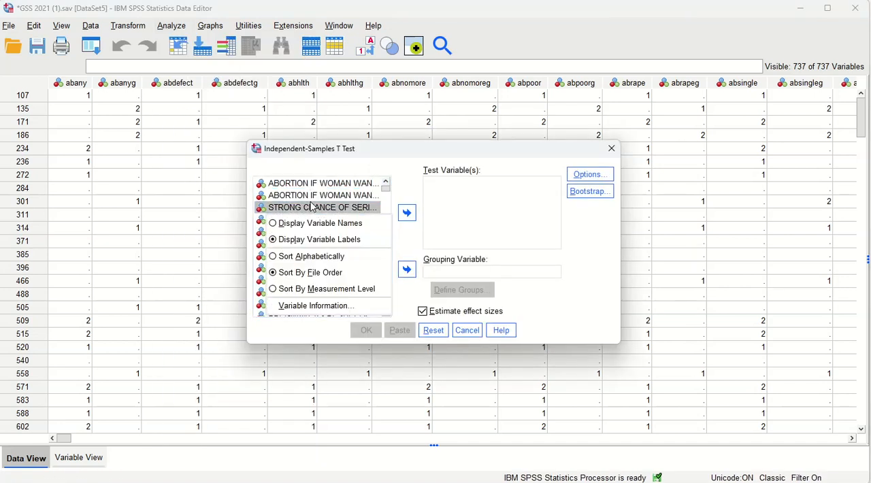
{"action": "left_click", "coordinate": [273, 235]}
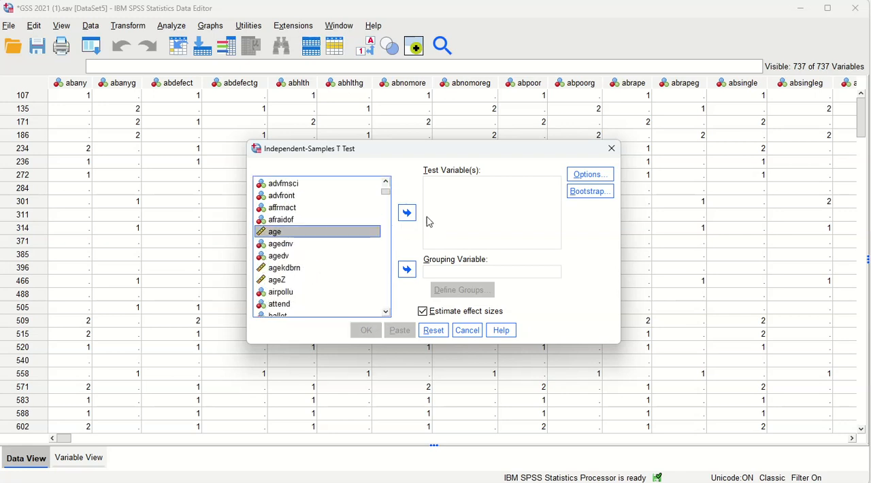
- Set age as the test variable and sex as grouping variable with groups 1 and 2
{"action": "left_click", "coordinate": [406, 213]}
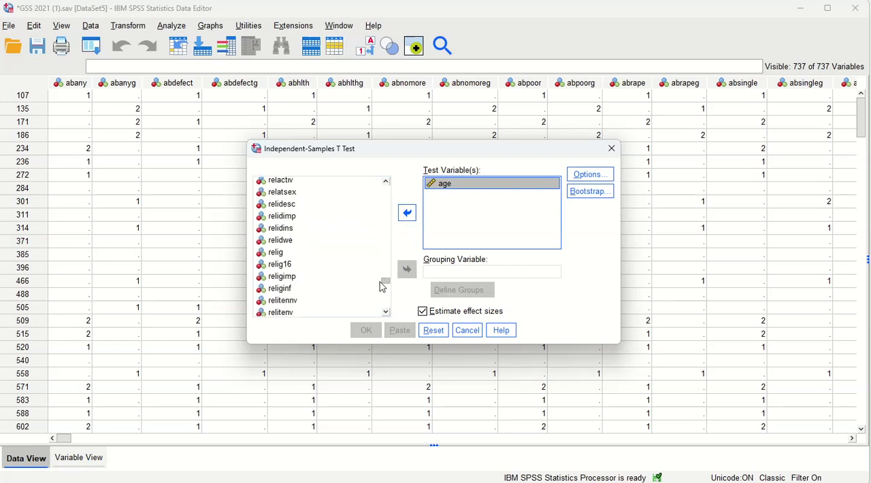
{"action": "scroll", "scroll_direction": "down", "scroll_amount": 3}
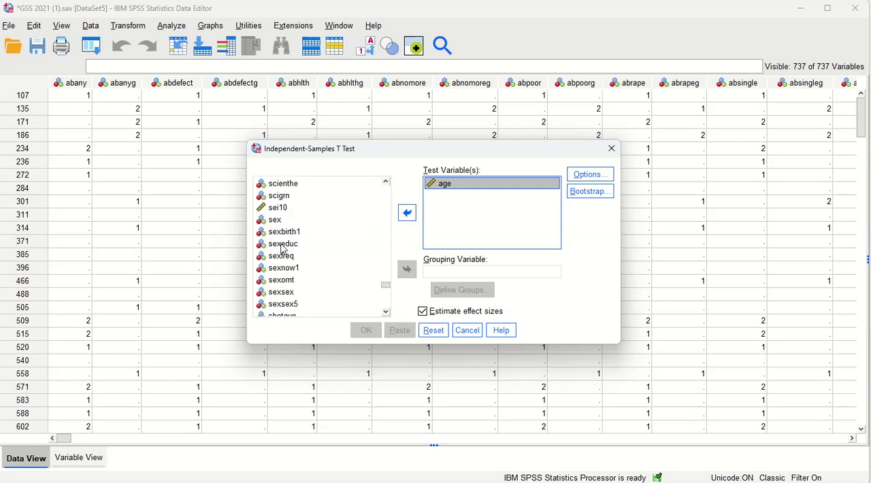
{"action": "left_click", "coordinate": [275, 220]}
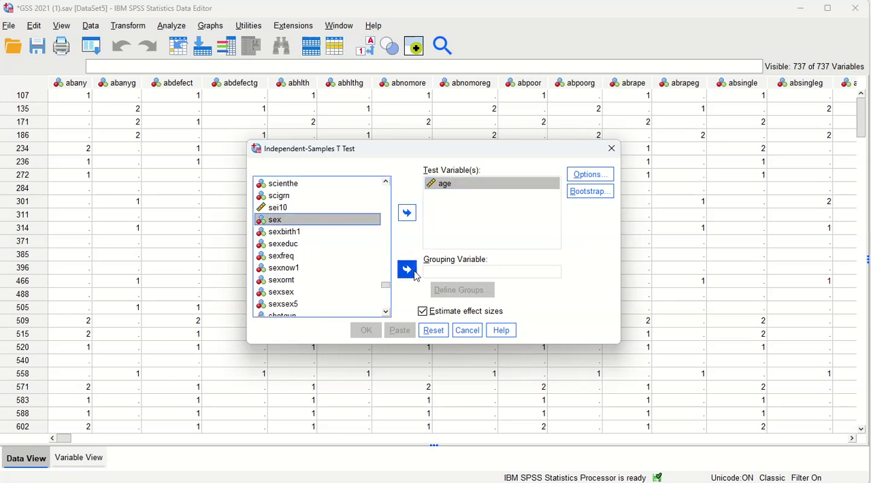
{"action": "left_click", "coordinate": [460, 290]}
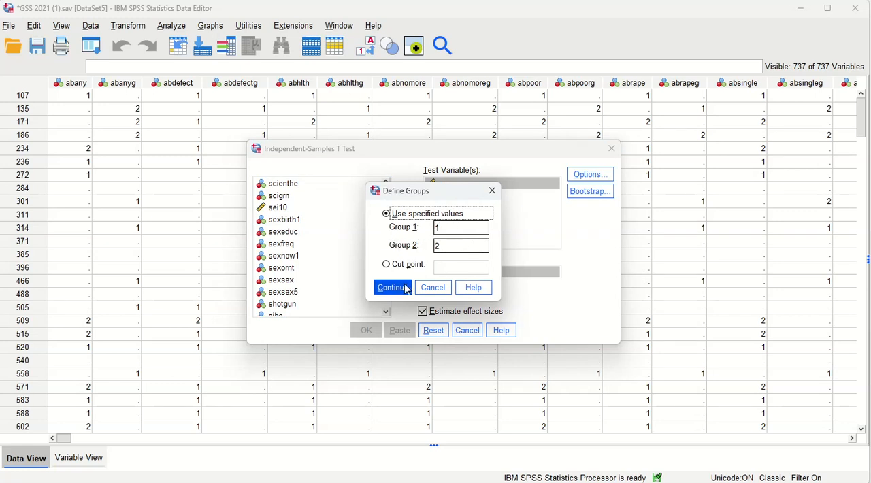
{"action": "left_click", "coordinate": [392, 287]}
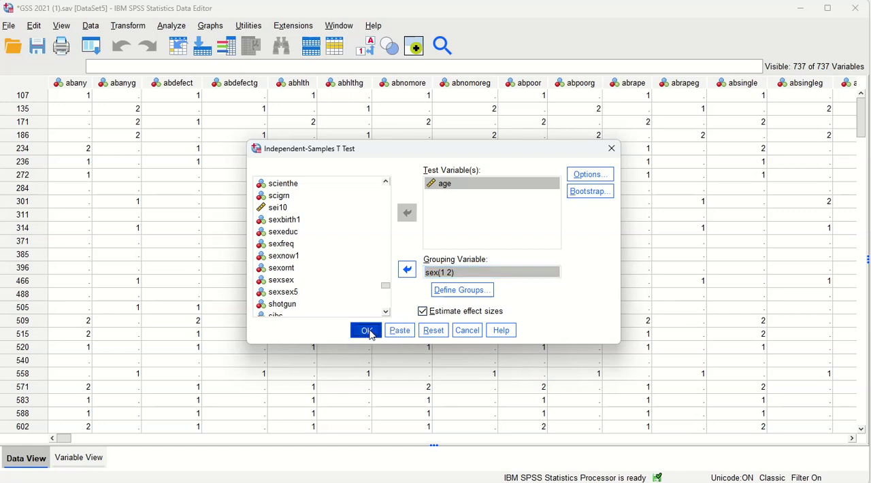
- Run the age-by-sex t-test on the sample, then set Select Cases to All cases
{"action": "left_click", "coordinate": [367, 330]}
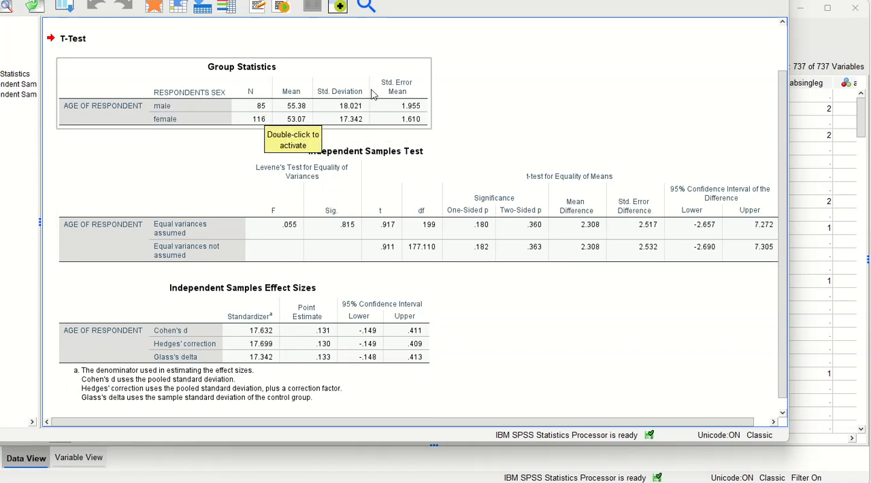
{"action": "mouse_move", "coordinate": [249, 109]}
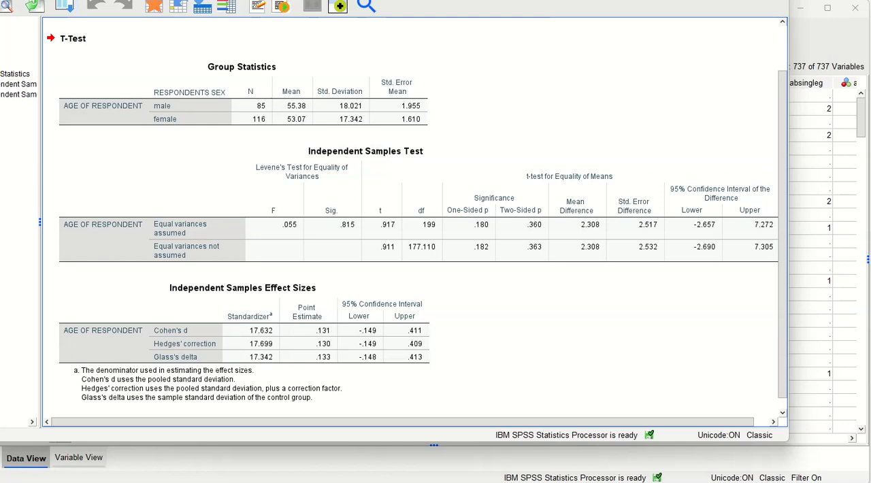
{"action": "left_click", "coordinate": [141, 46]}
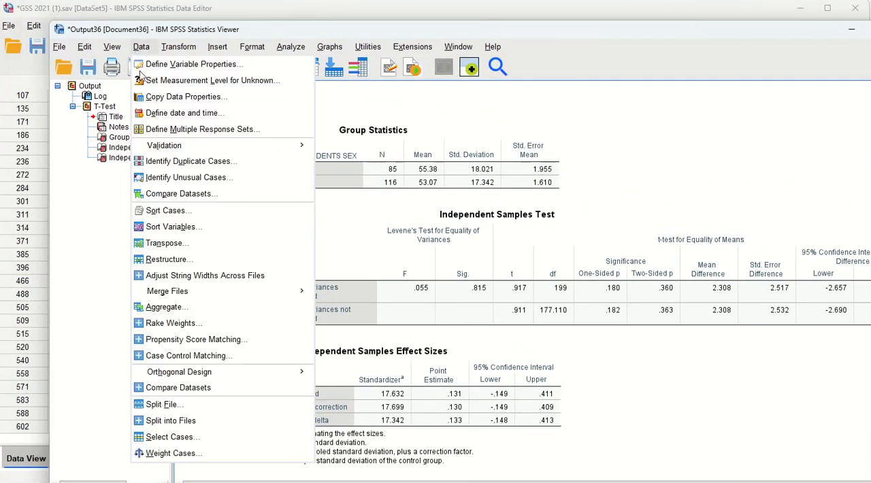
{"action": "left_click", "coordinate": [172, 437]}
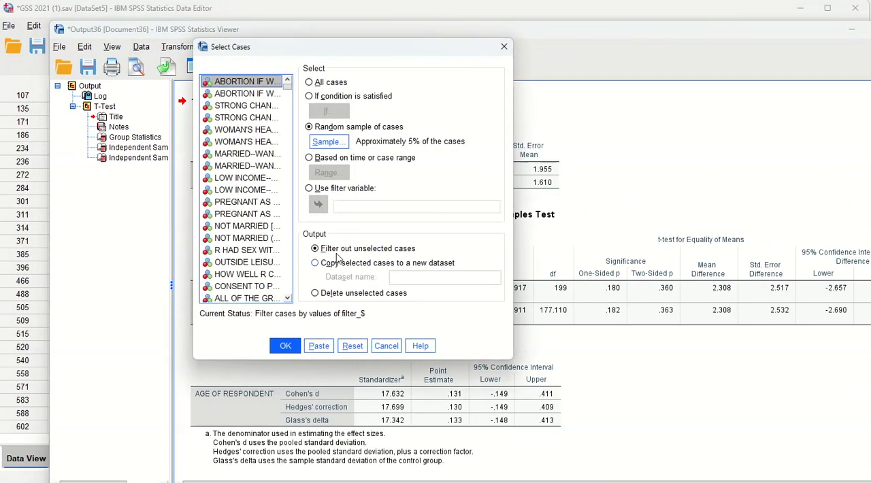
{"action": "left_click", "coordinate": [310, 81]}
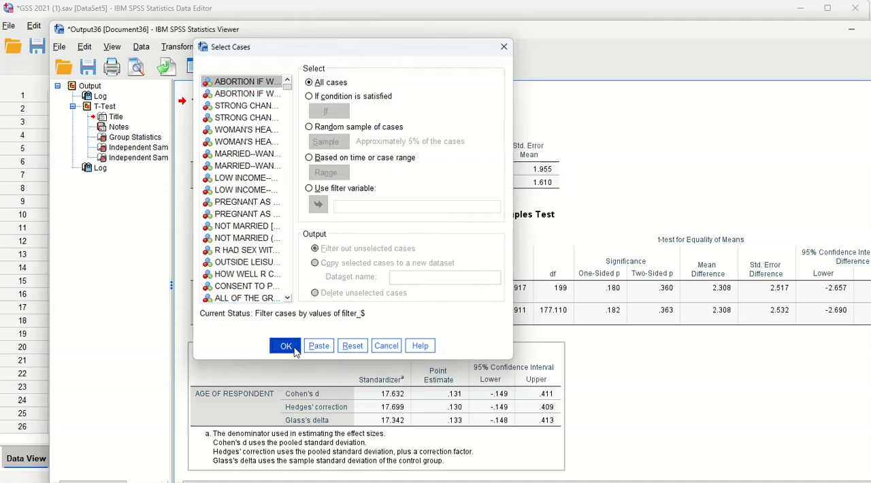
{"action": "left_click", "coordinate": [285, 346]}
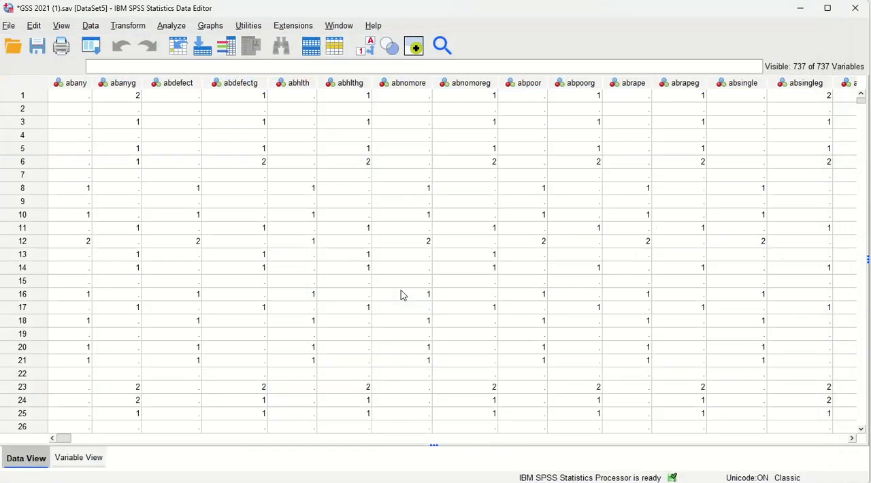
{"action": "mouse_move", "coordinate": [132, 46]}
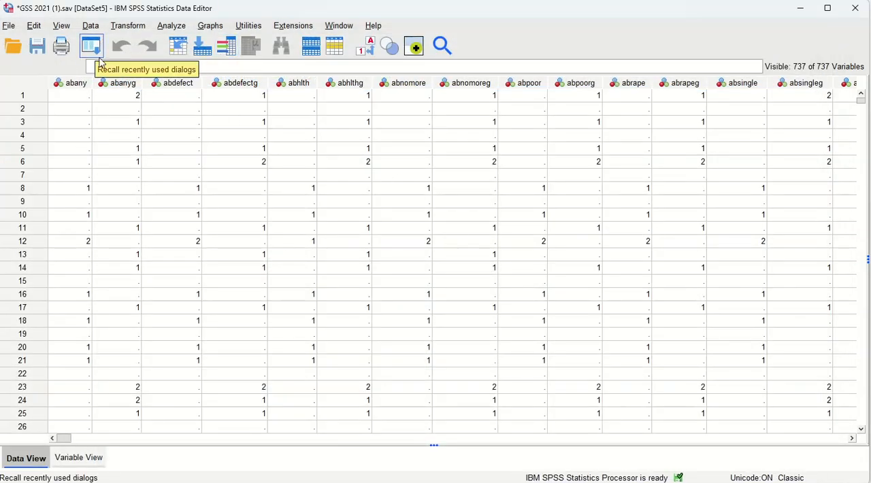
{"action": "mouse_move", "coordinate": [186, 111]}
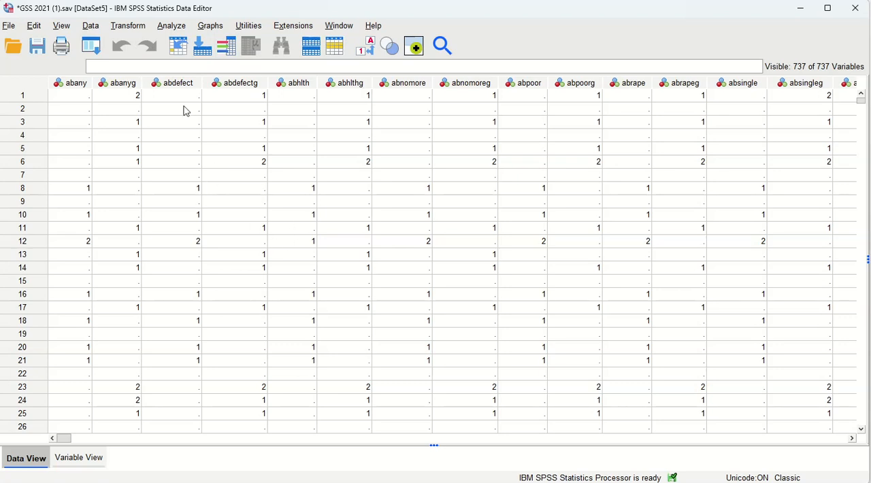
- Rerun the Independent-Samples T Test of age by sex (1, 2) on all cases
{"action": "left_click", "coordinate": [172, 25]}
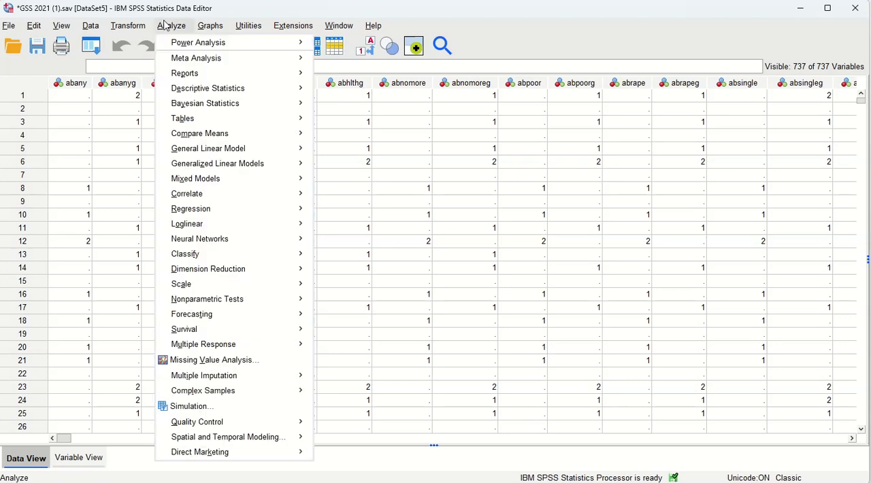
{"action": "mouse_move", "coordinate": [199, 133]}
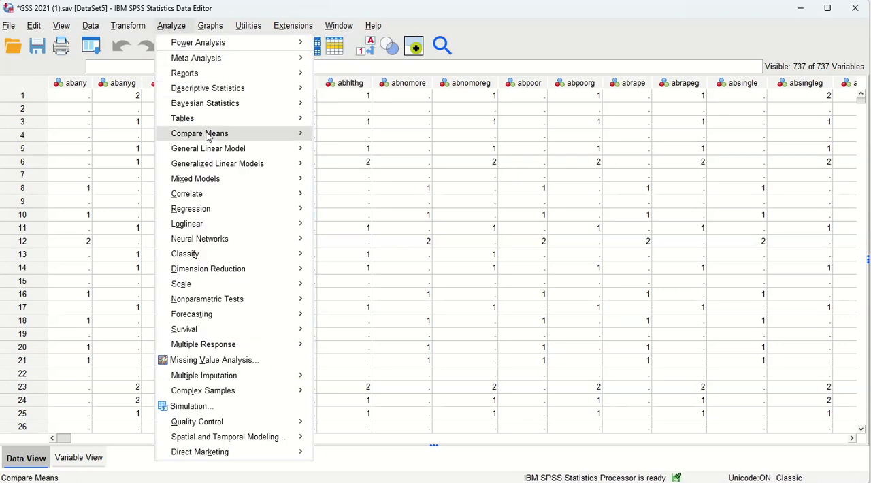
{"action": "left_click", "coordinate": [199, 133]}
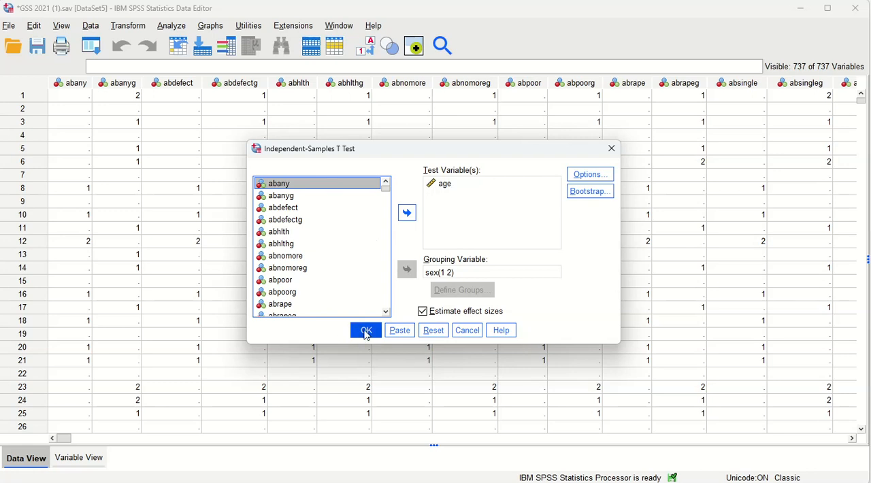
{"action": "left_click", "coordinate": [367, 330]}
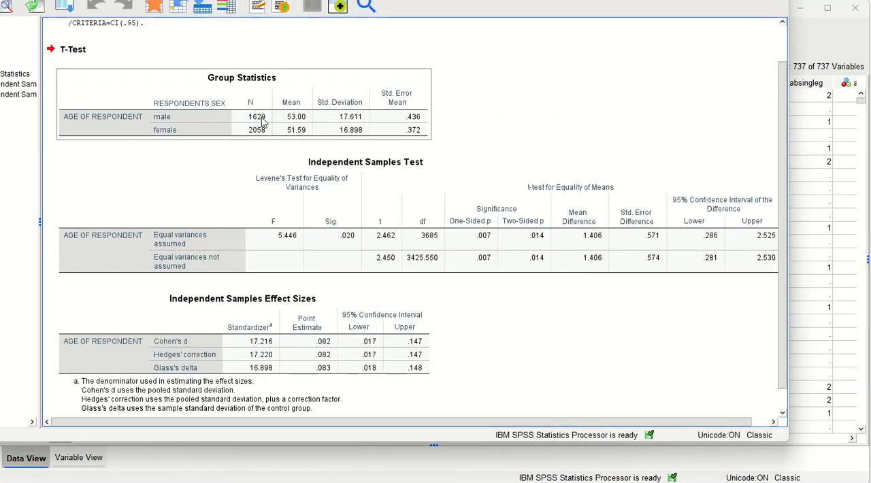
{"action": "mouse_move", "coordinate": [298, 123]}
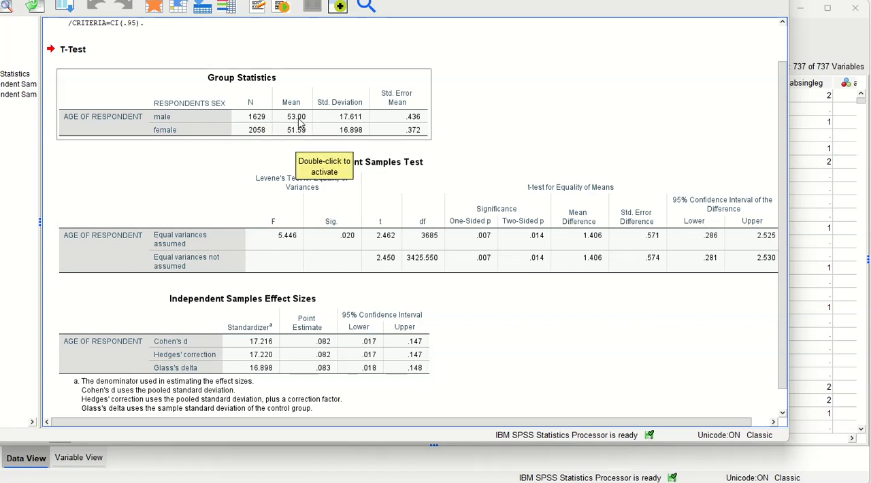
{"action": "mouse_move", "coordinate": [342, 154]}
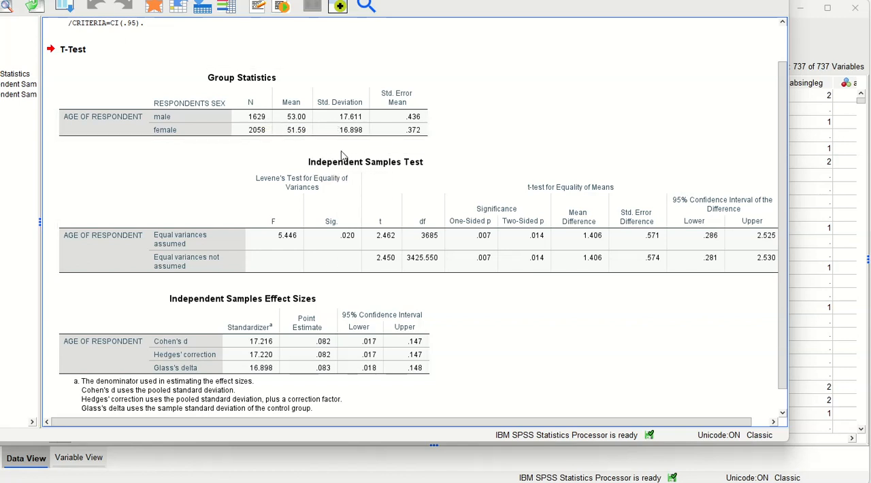
{"action": "mouse_move", "coordinate": [214, 148]}
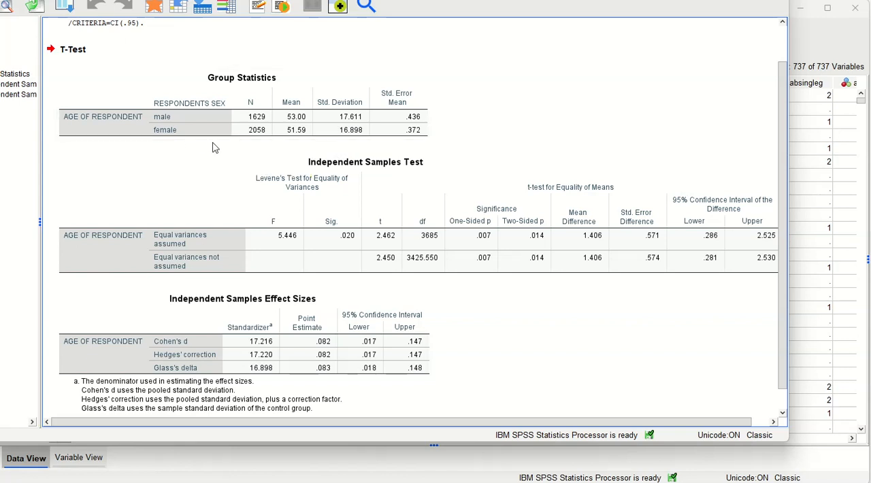
{"action": "left_click", "coordinate": [242, 102]}
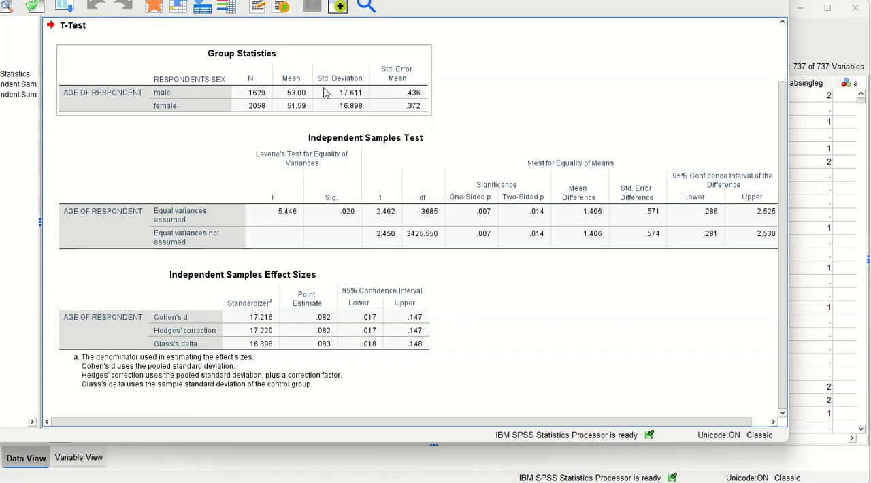
{"action": "mouse_move", "coordinate": [403, 116]}
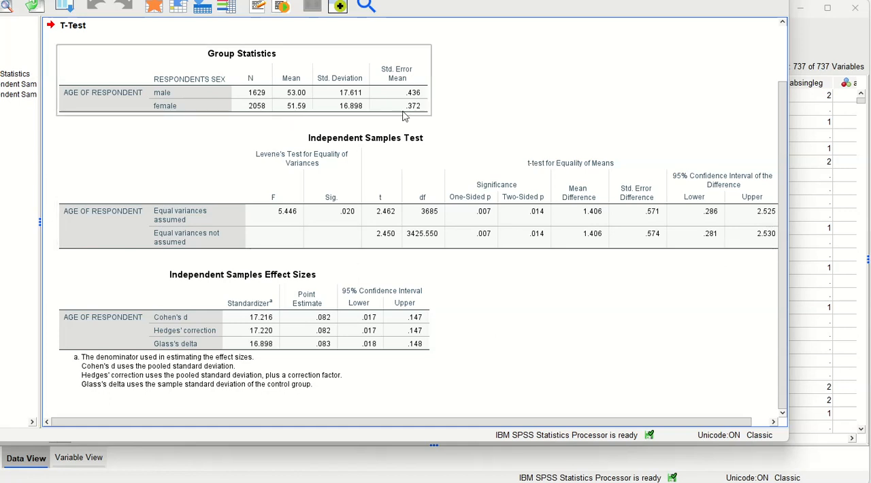
{"action": "mouse_move", "coordinate": [277, 104]}
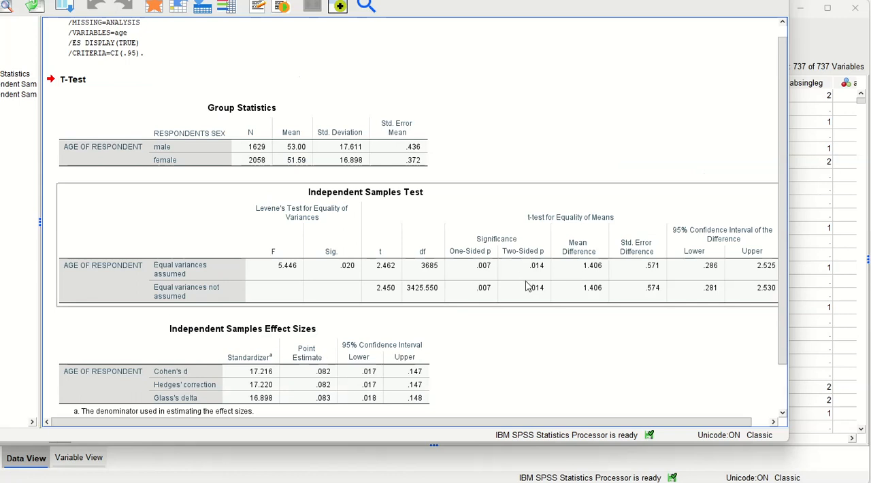
{"action": "scroll", "scroll_direction": "down", "scroll_amount": 3}
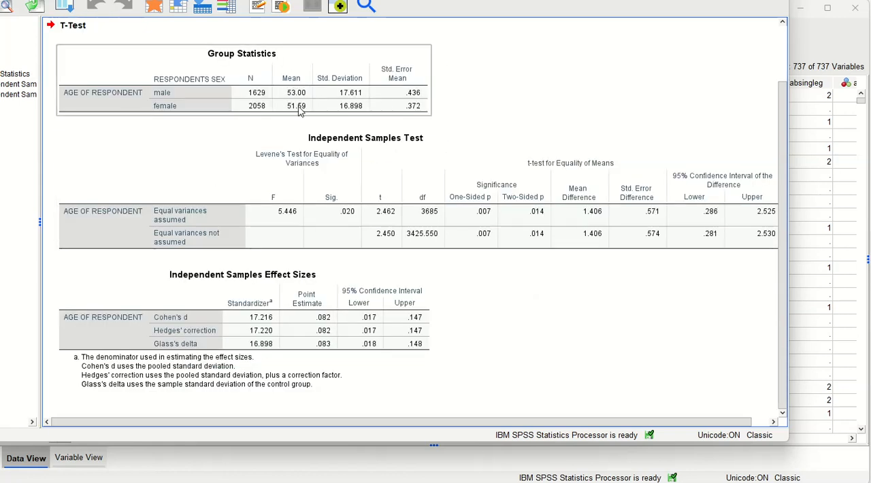
{"action": "mouse_move", "coordinate": [286, 109]}
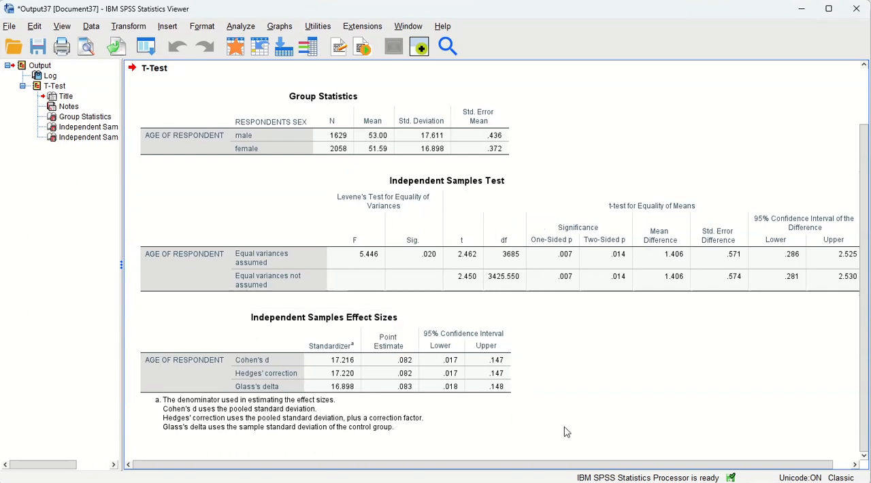
{"action": "mouse_move", "coordinate": [652, 359]}
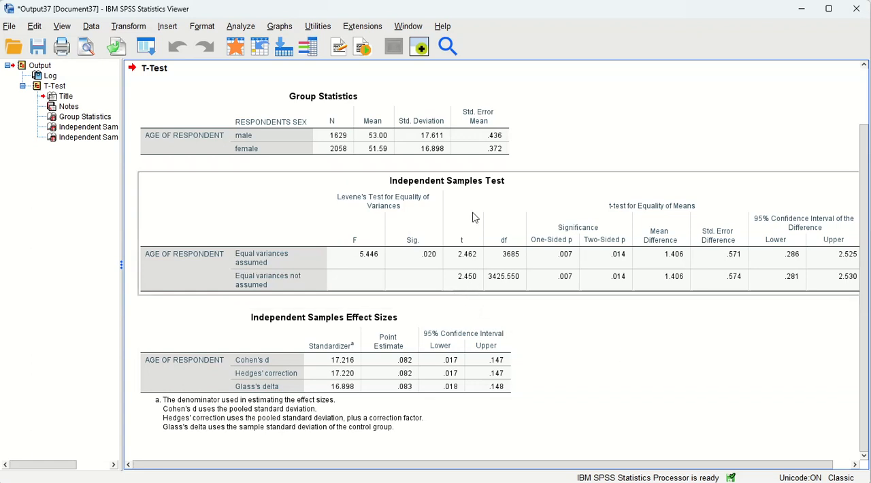
{"action": "mouse_move", "coordinate": [480, 261]}
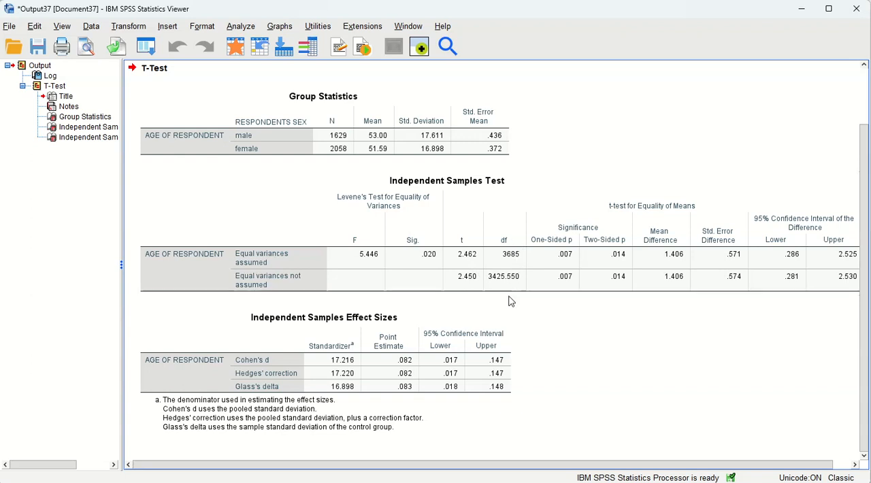
{"action": "mouse_move", "coordinate": [614, 353]}
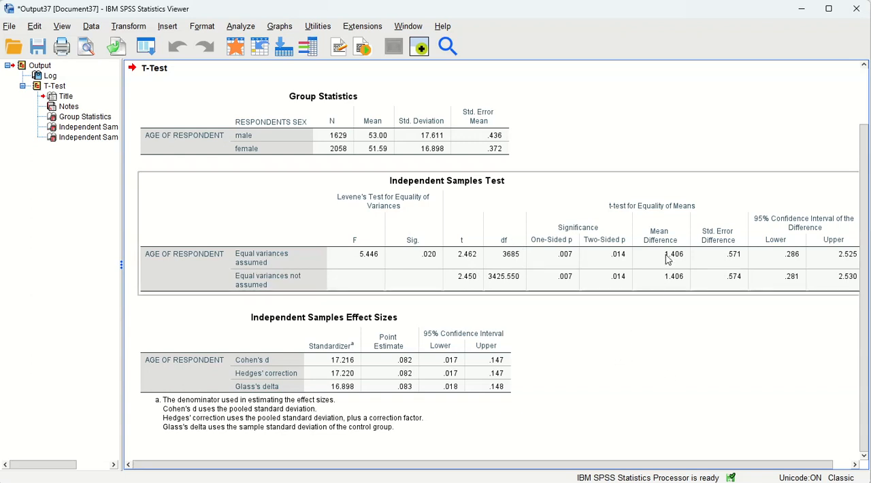
{"action": "scroll", "scroll_direction": "left", "scroll_amount": 3}
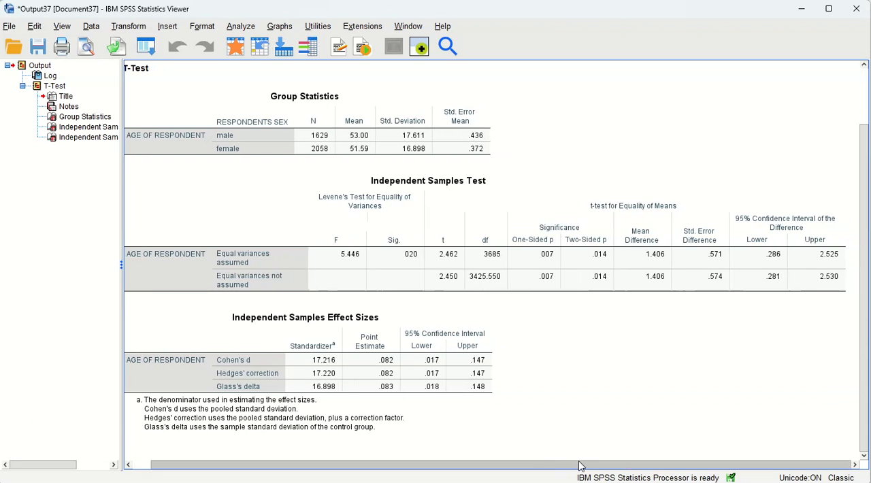
{"action": "mouse_move", "coordinate": [576, 377]}
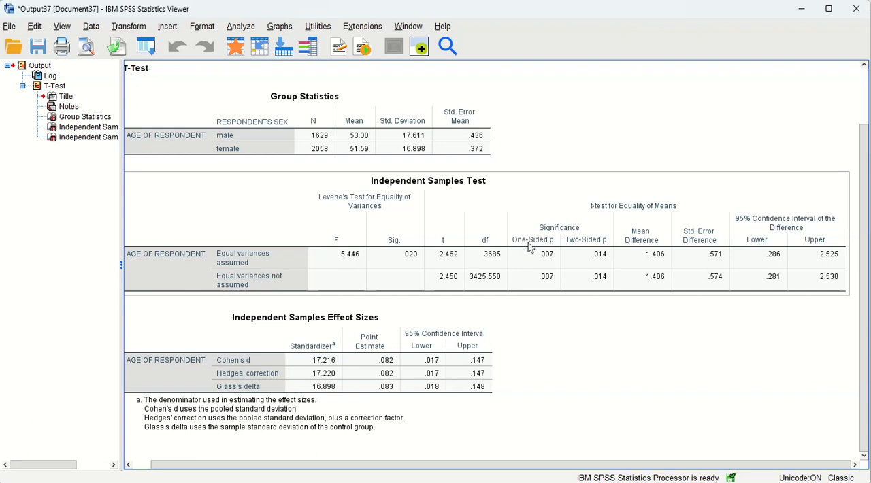
{"action": "mouse_move", "coordinate": [392, 253]}
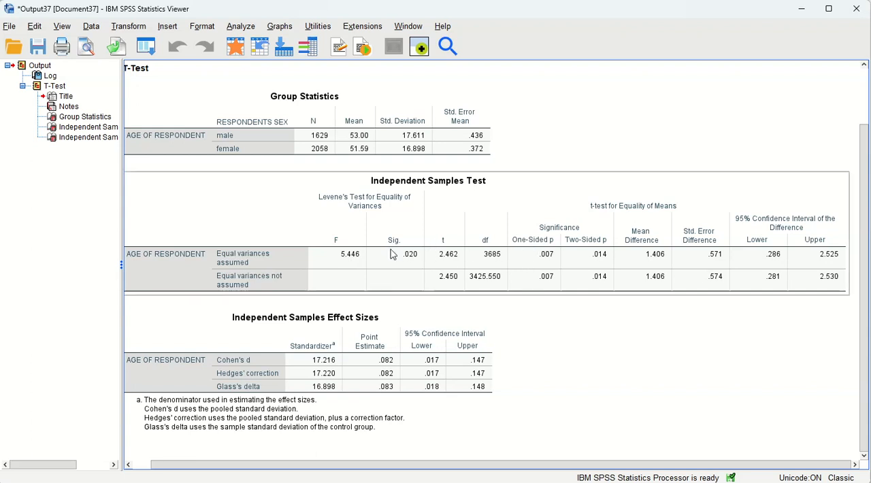
{"action": "mouse_move", "coordinate": [551, 262]}
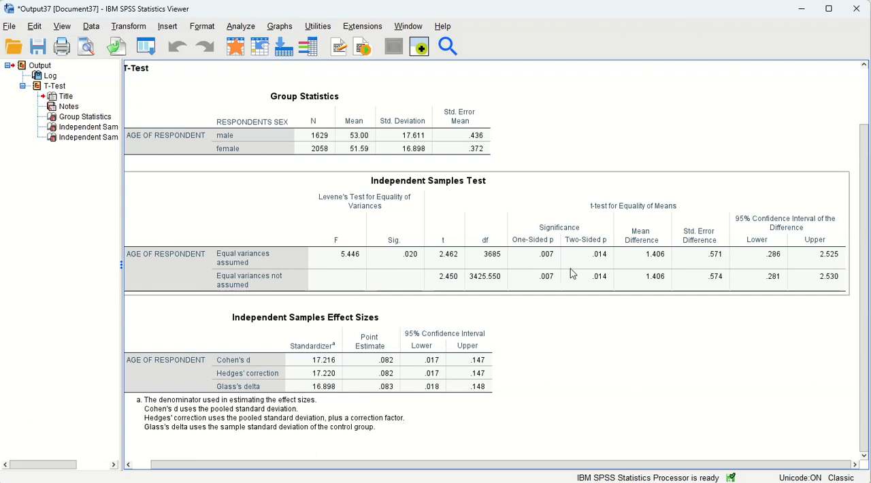
{"action": "mouse_move", "coordinate": [592, 300]}
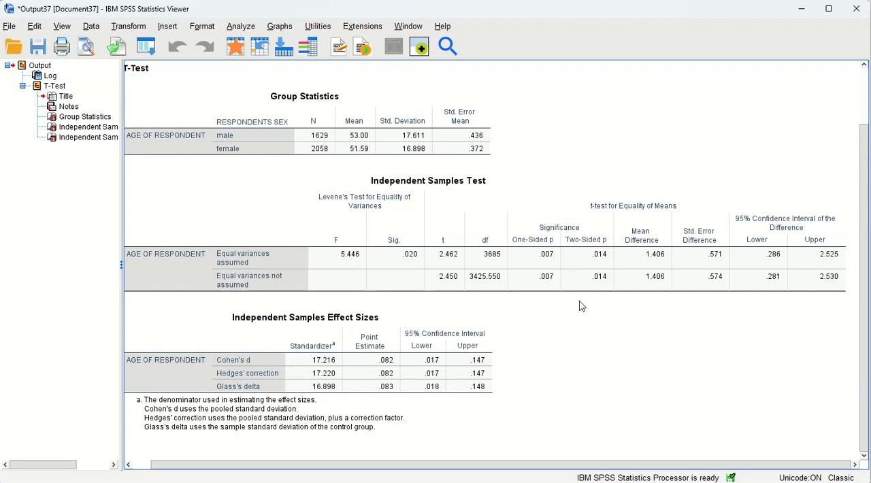
{"action": "left_click", "coordinate": [524, 264]}
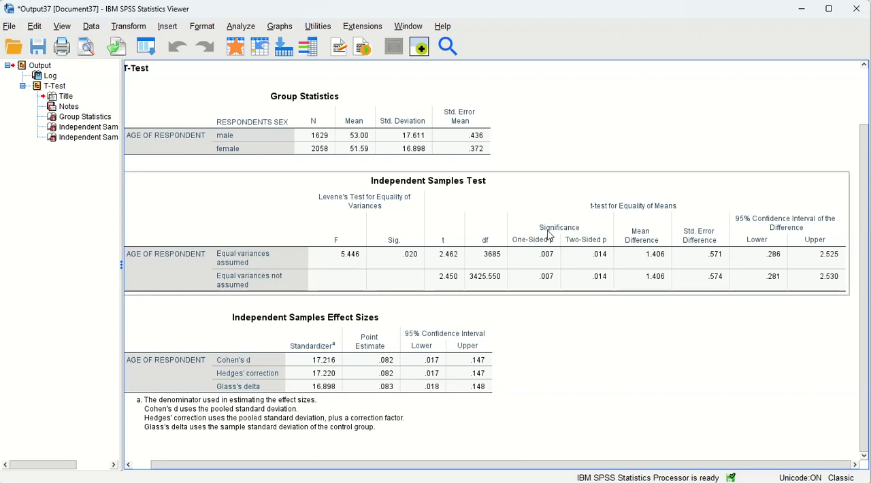
{"action": "mouse_move", "coordinate": [521, 212]}
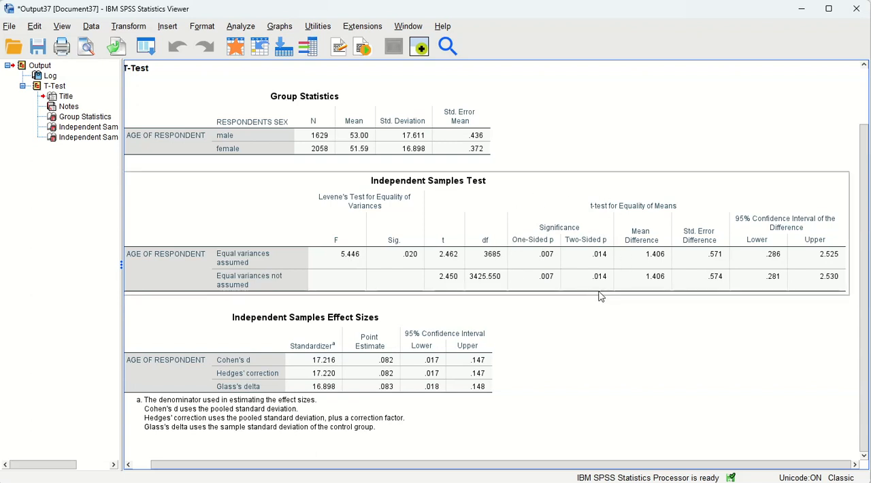
{"action": "mouse_move", "coordinate": [581, 245]}
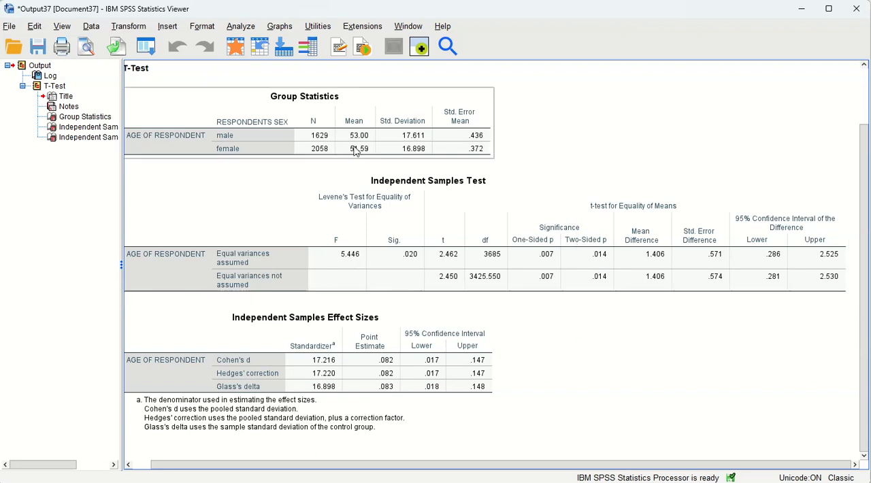
{"action": "mouse_move", "coordinate": [312, 116]}
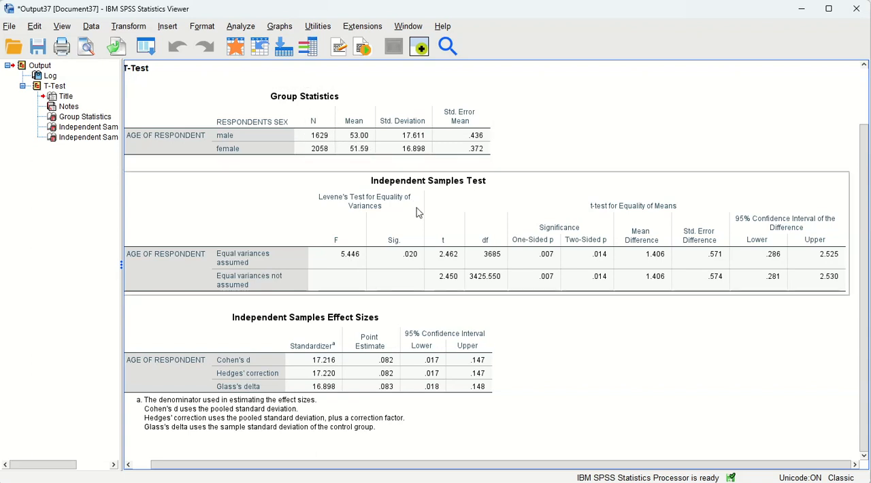
{"action": "mouse_move", "coordinate": [551, 297]}
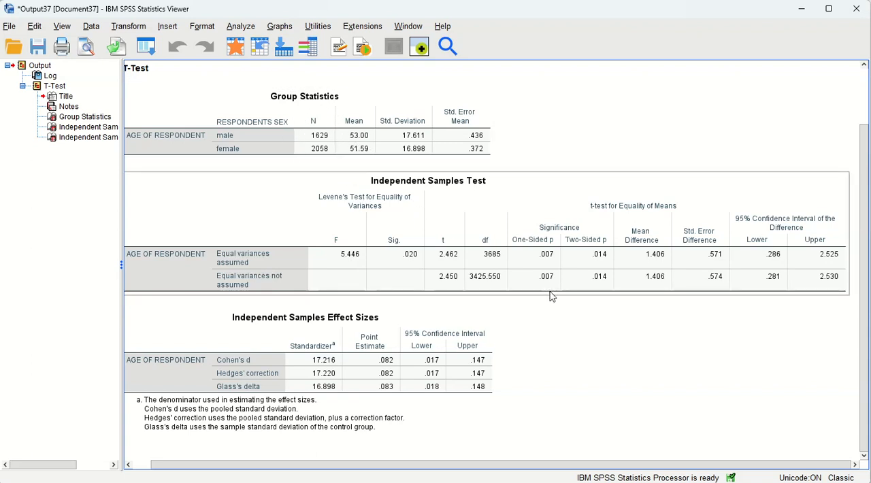
{"action": "mouse_move", "coordinate": [676, 289]}
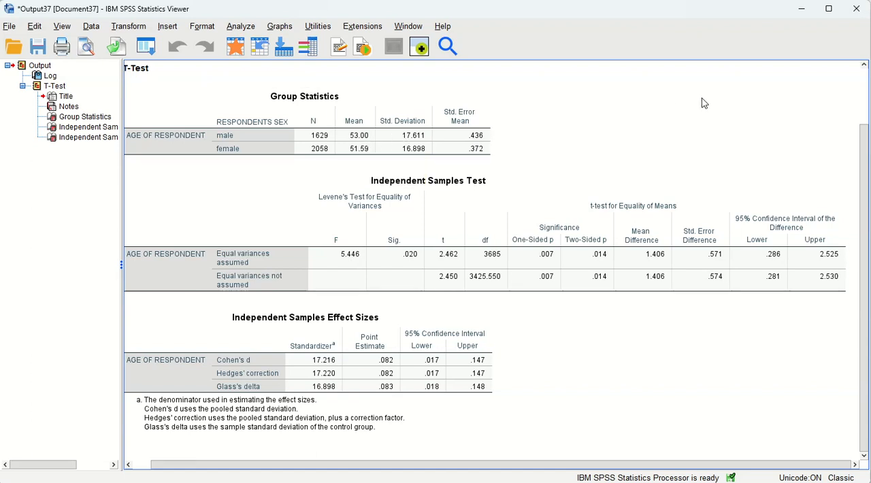
{"action": "mouse_move", "coordinate": [797, 121]}
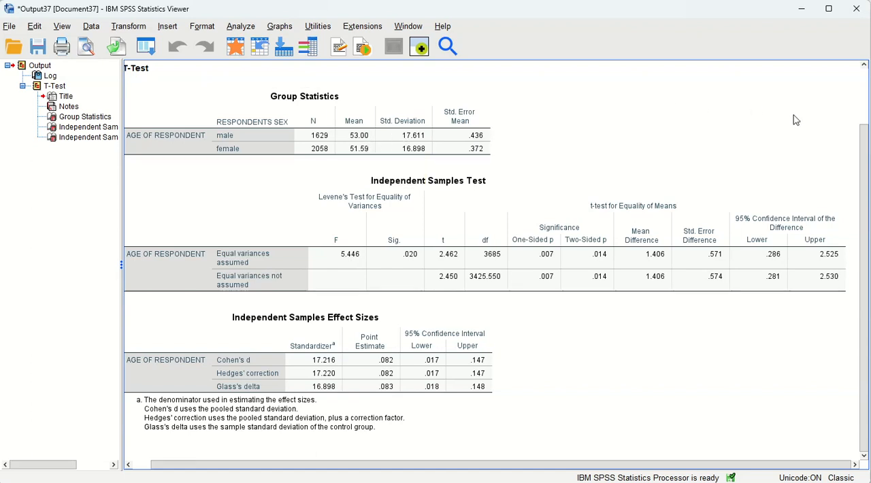
{"action": "mouse_move", "coordinate": [552, 350]}
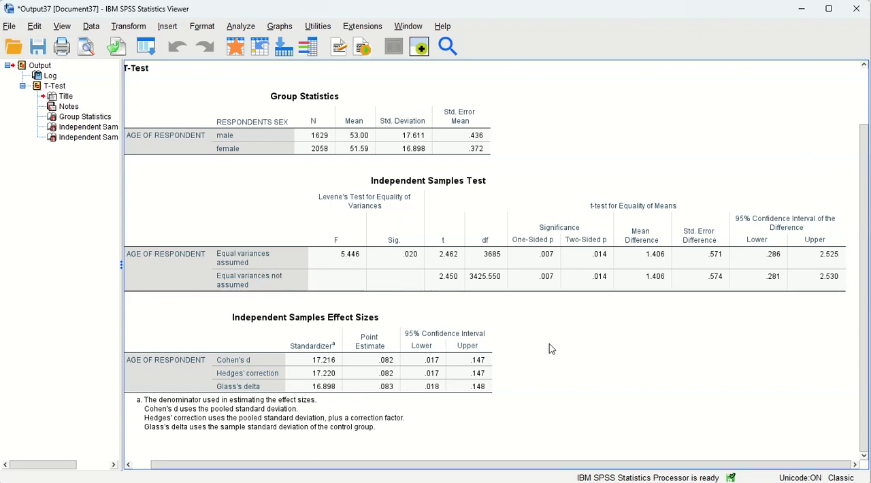
{"action": "mouse_move", "coordinate": [625, 384]}
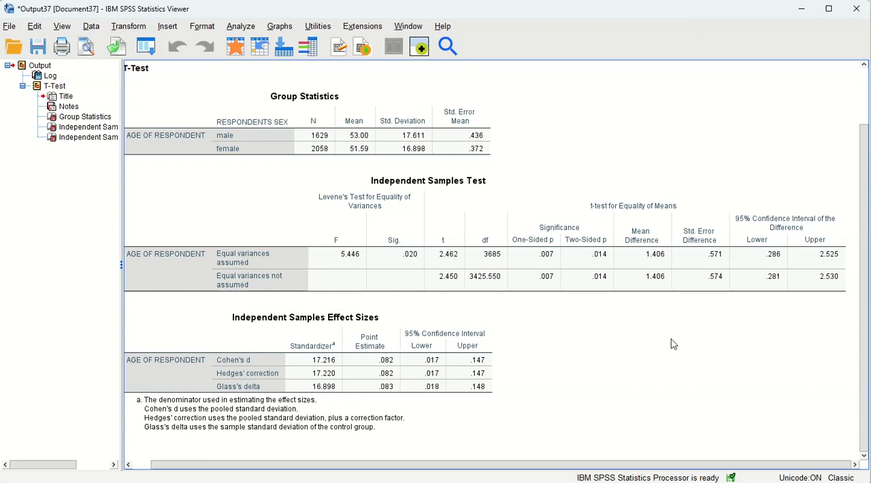
{"action": "left_click", "coordinate": [310, 157]}
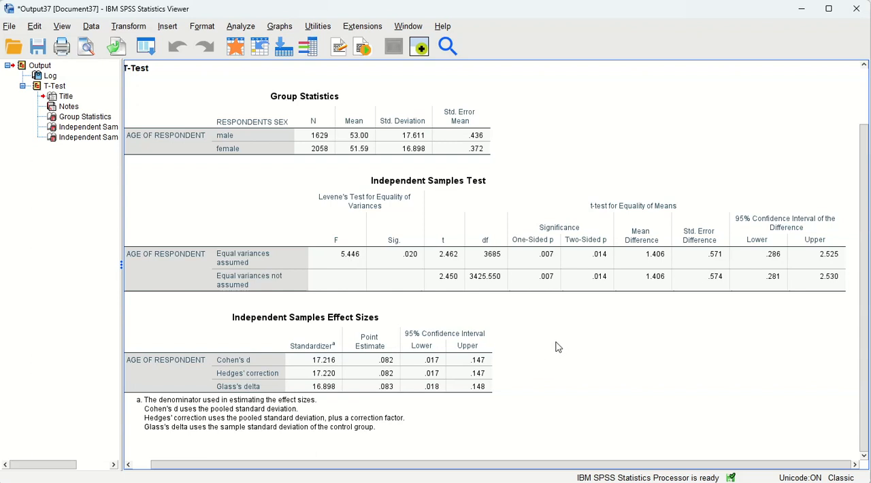
{"action": "mouse_move", "coordinate": [564, 332]}
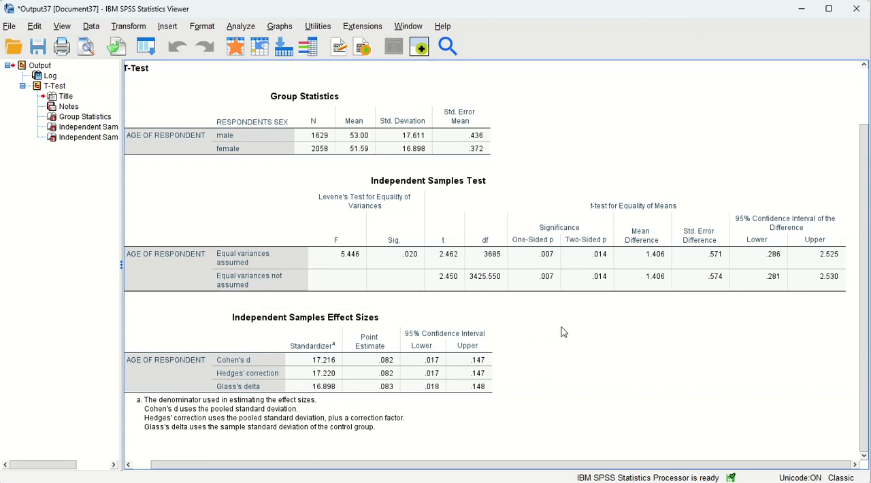
{"action": "mouse_move", "coordinate": [579, 335]}
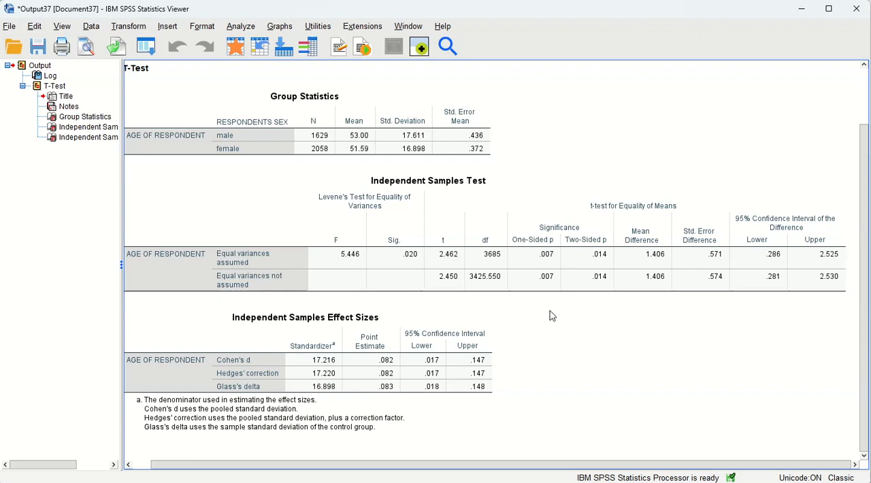
{"action": "mouse_move", "coordinate": [538, 306]}
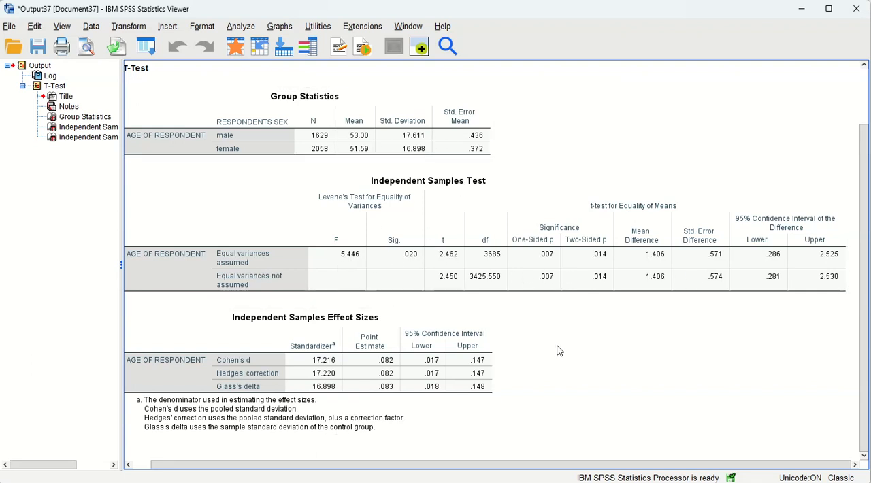
{"action": "mouse_move", "coordinate": [644, 377]}
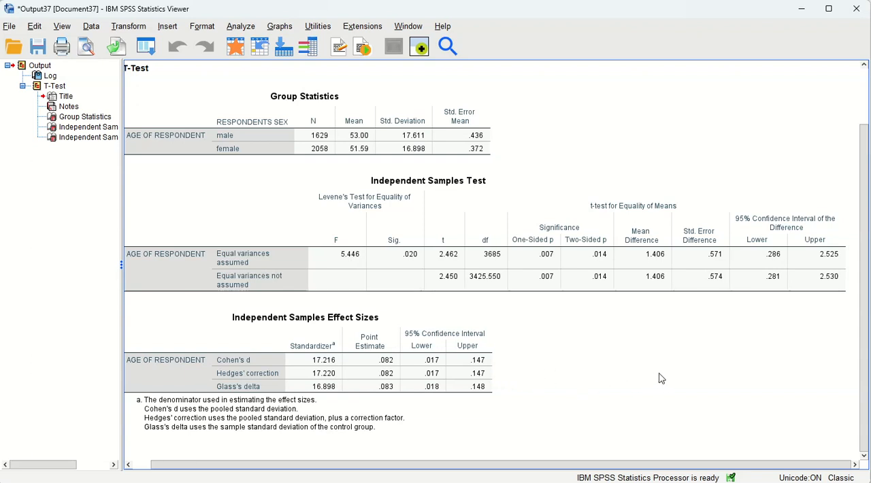
{"action": "left_click", "coordinate": [359, 270]}
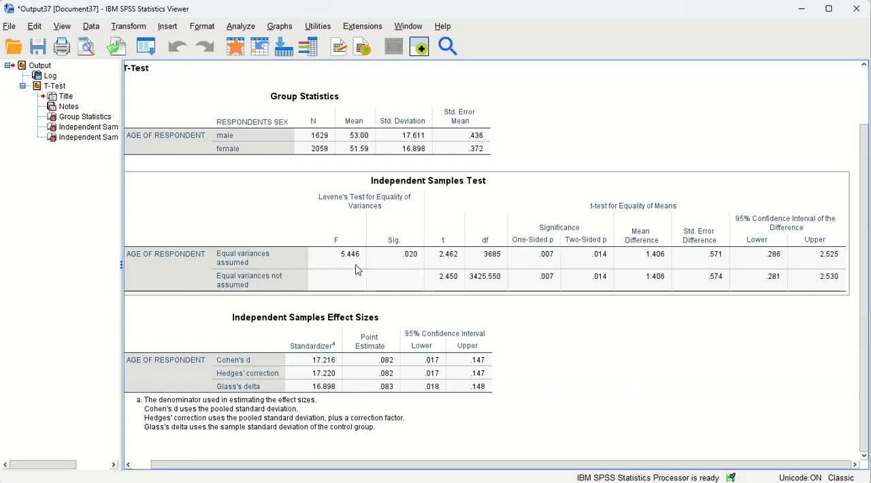
{"action": "mouse_move", "coordinate": [352, 240]}
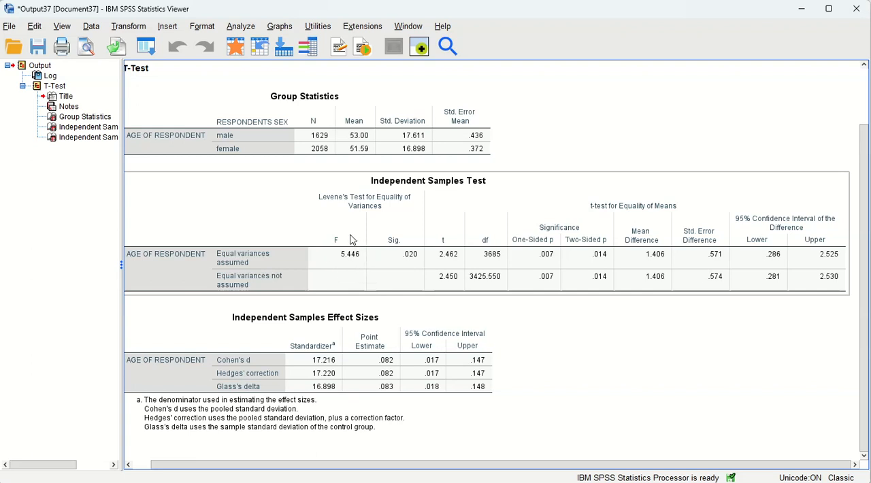